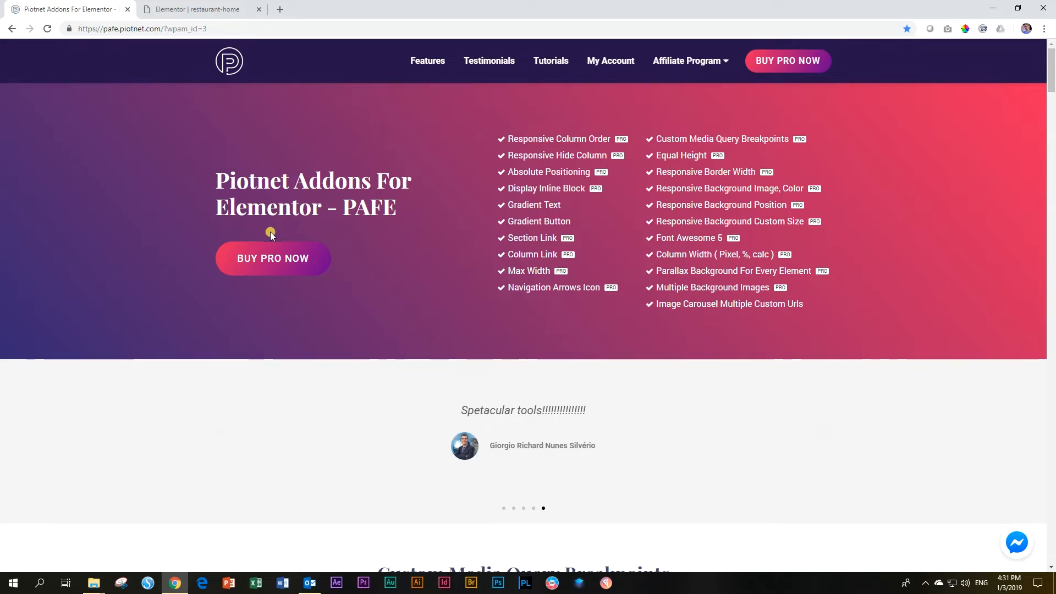
- Browse the Piotnet Addons Responsive Border Width demo, then return to the Elementor editor
left_click(712, 171)
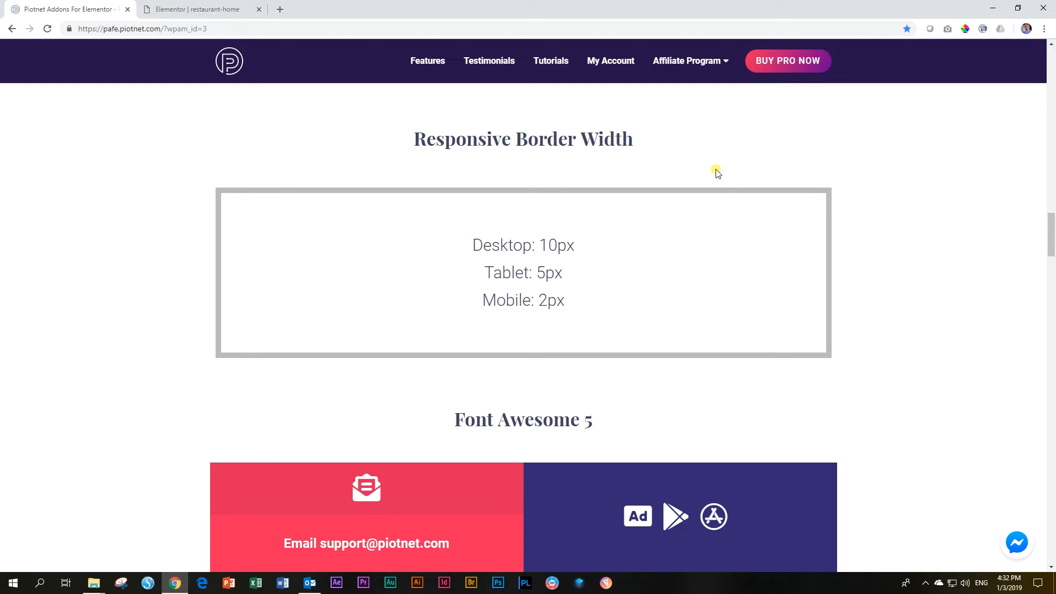
left_click(197, 8)
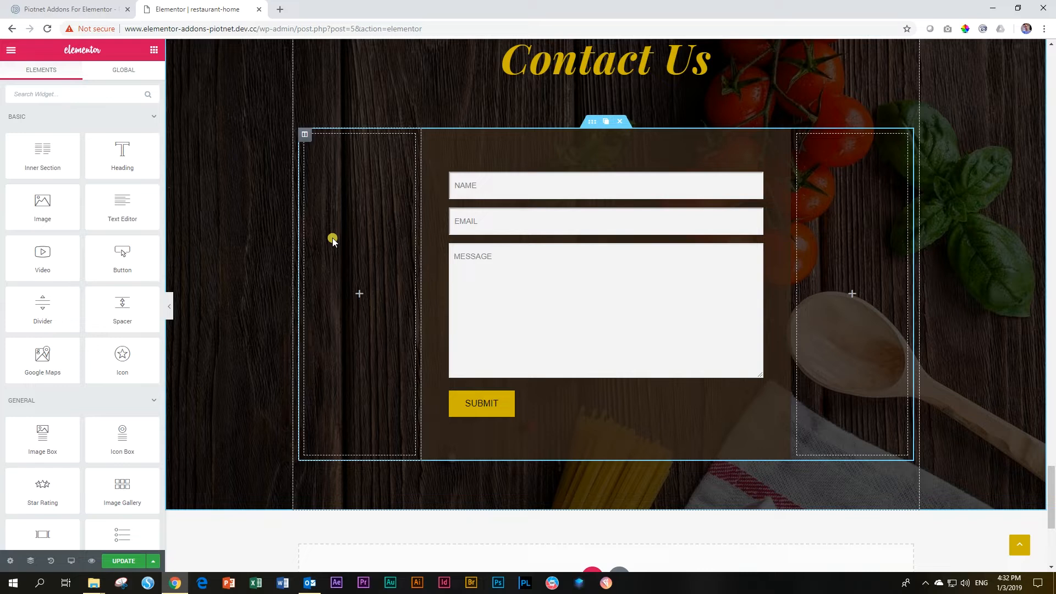
- Select the Contact Us form's middle column and show its Style settings
left_click(427, 135)
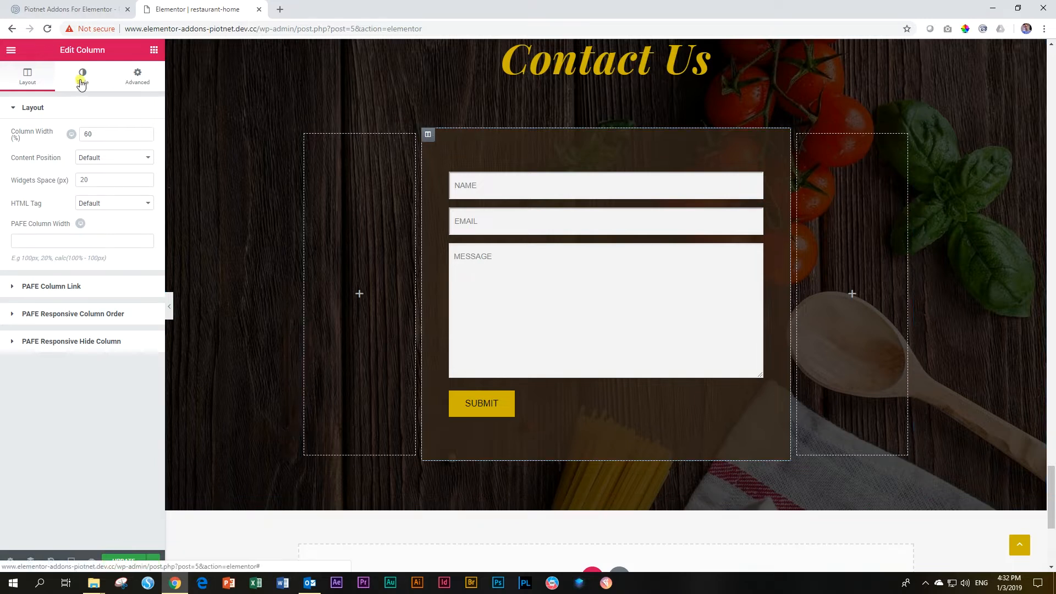
left_click(81, 76)
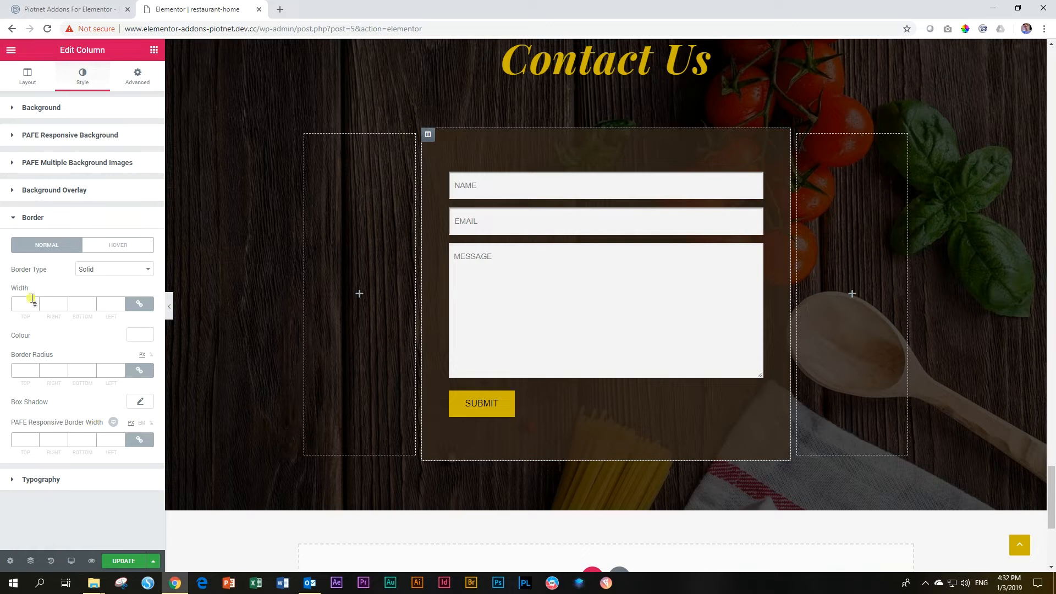
- Set the column border type to Solid with a 10px desktop width
left_click(114, 269)
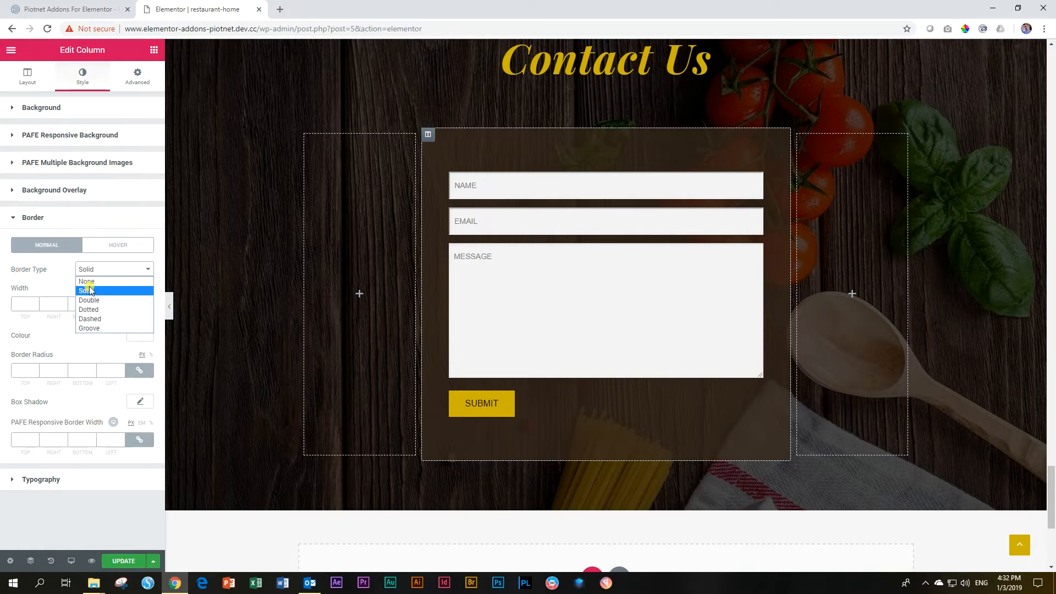
left_click(86, 290)
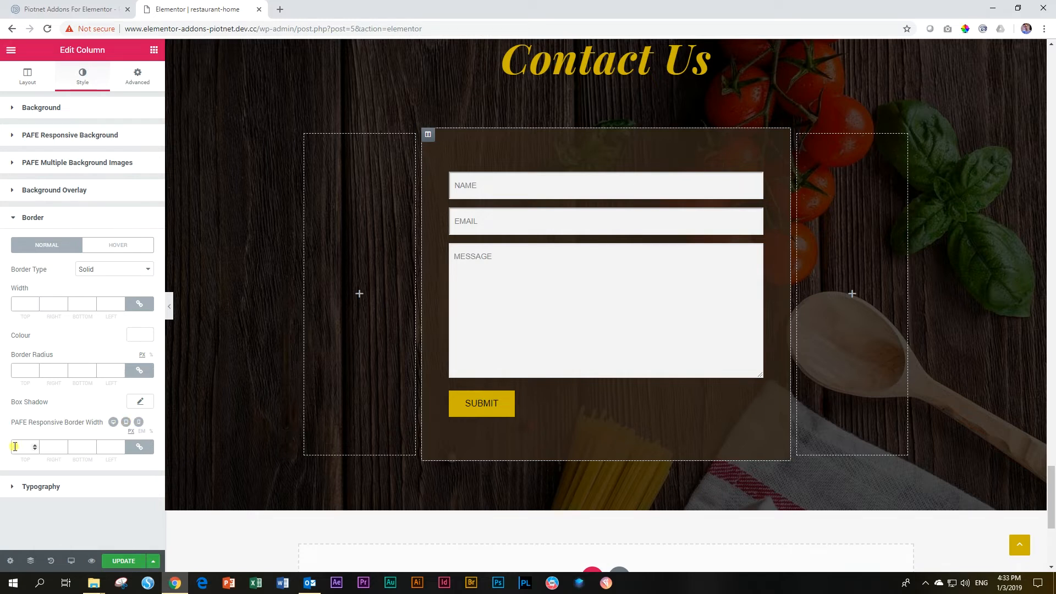
type("10")
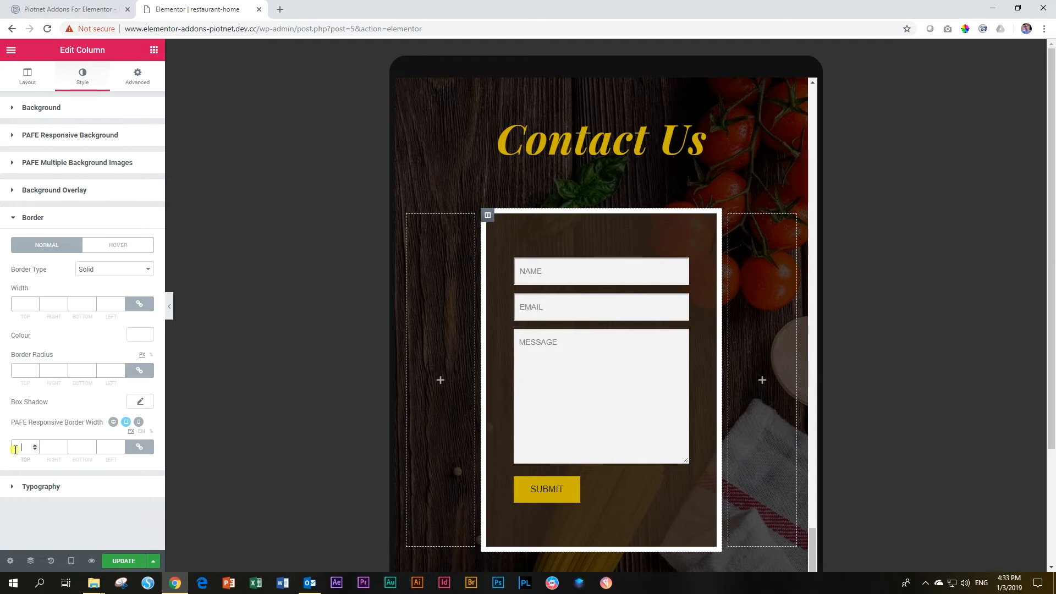
- Set the mobile border width to 0 and preview the page
left_click(113, 422)
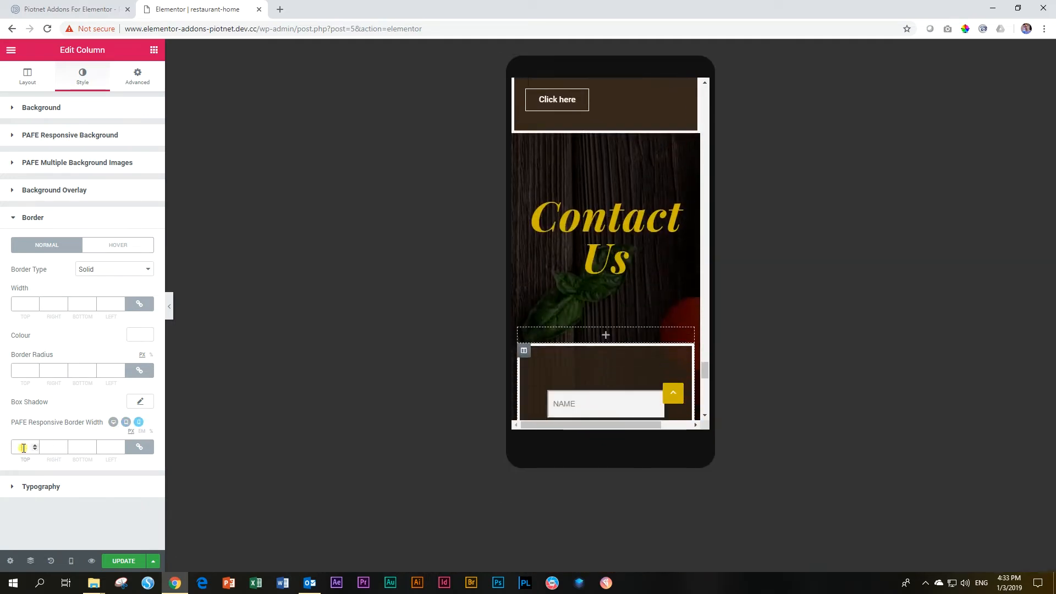
type("0")
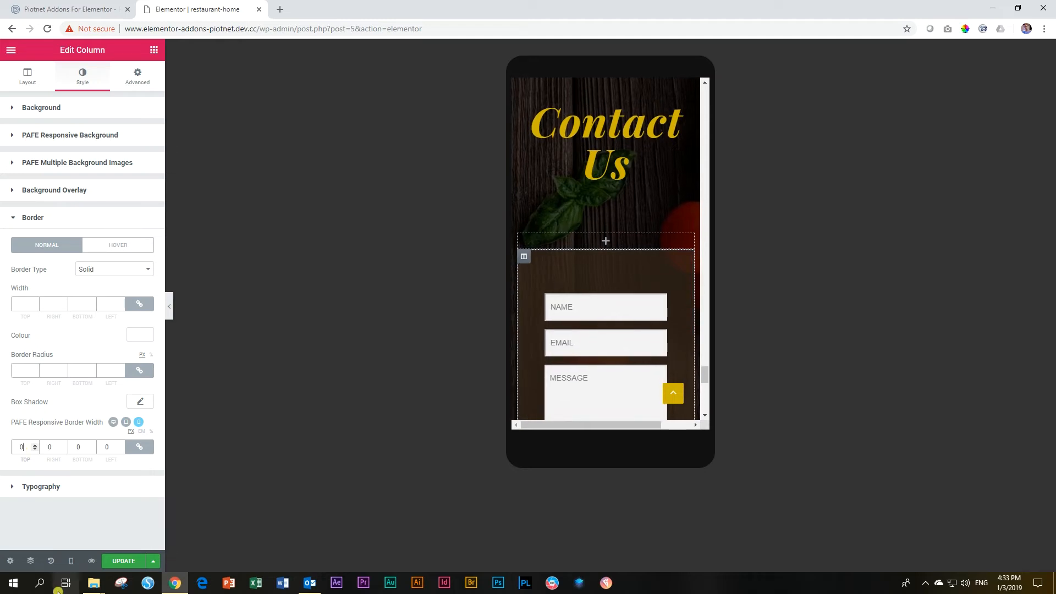
left_click(123, 561)
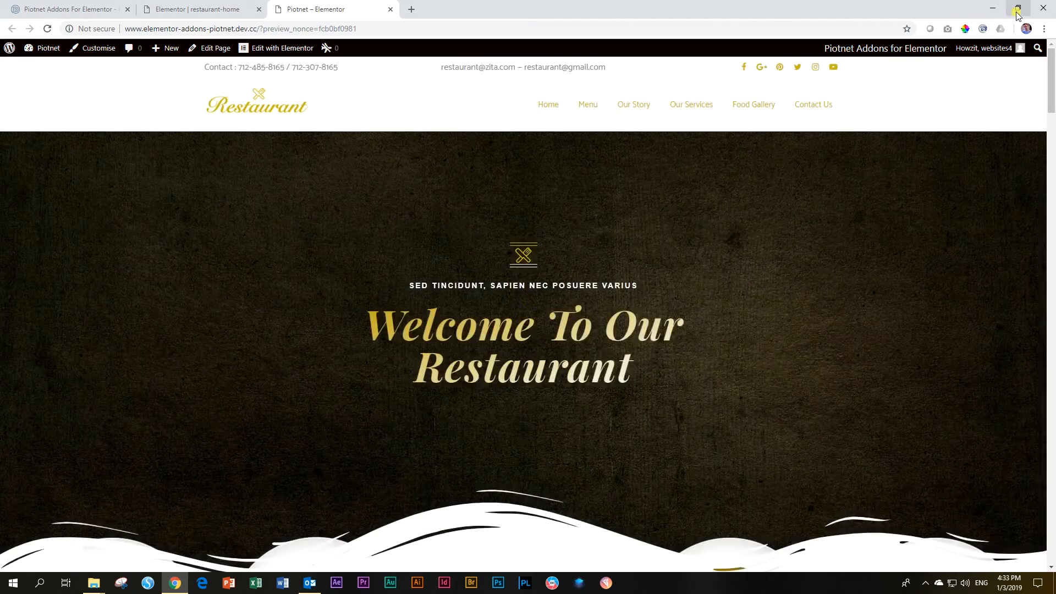
- Scroll the live preview down to the bordered Contact Us form
scroll("down", 3)
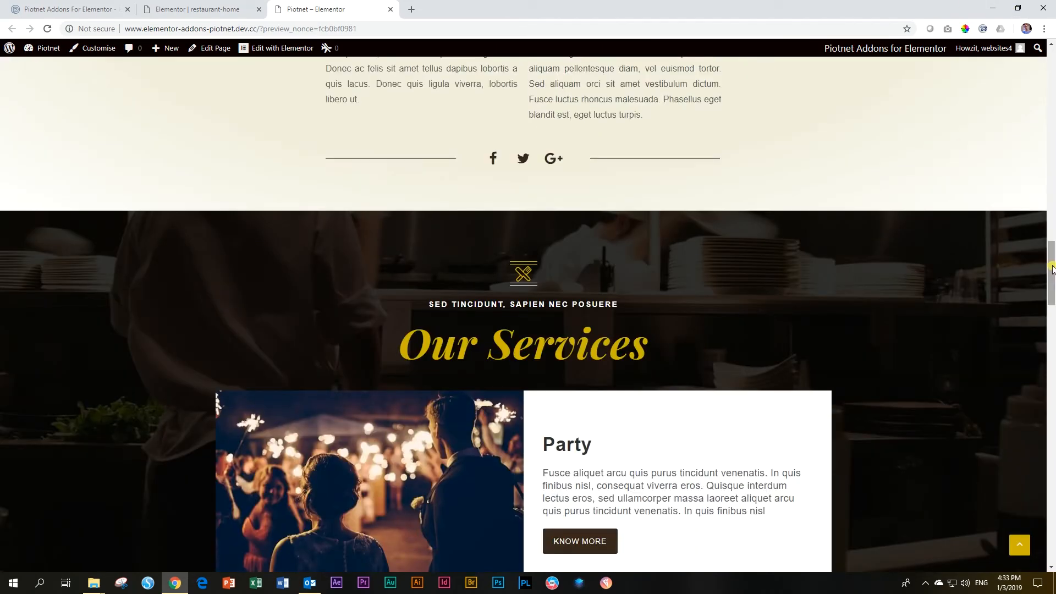
scroll("down", 3)
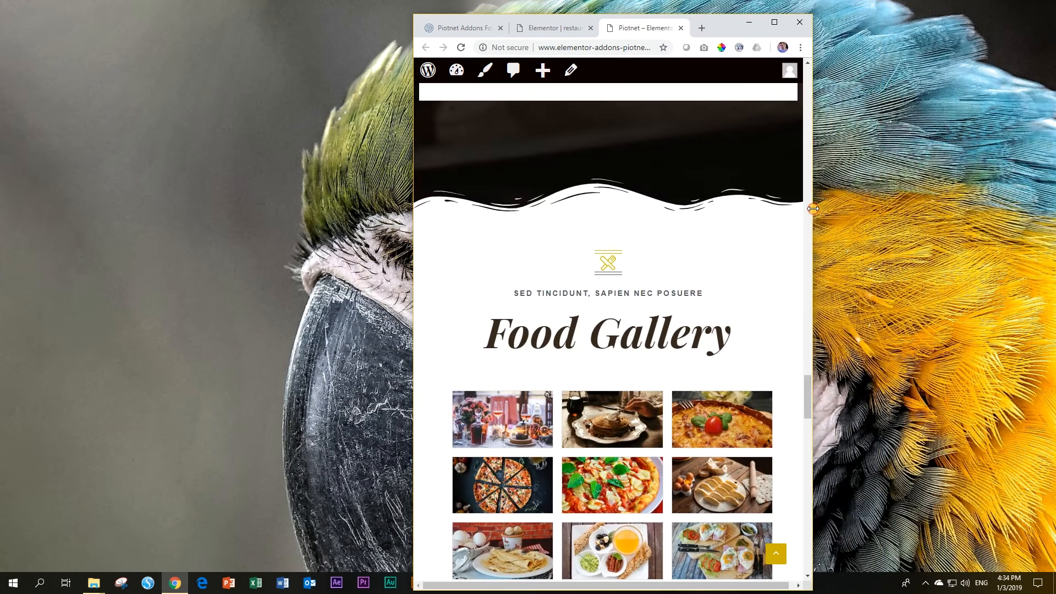
scroll("down", 3)
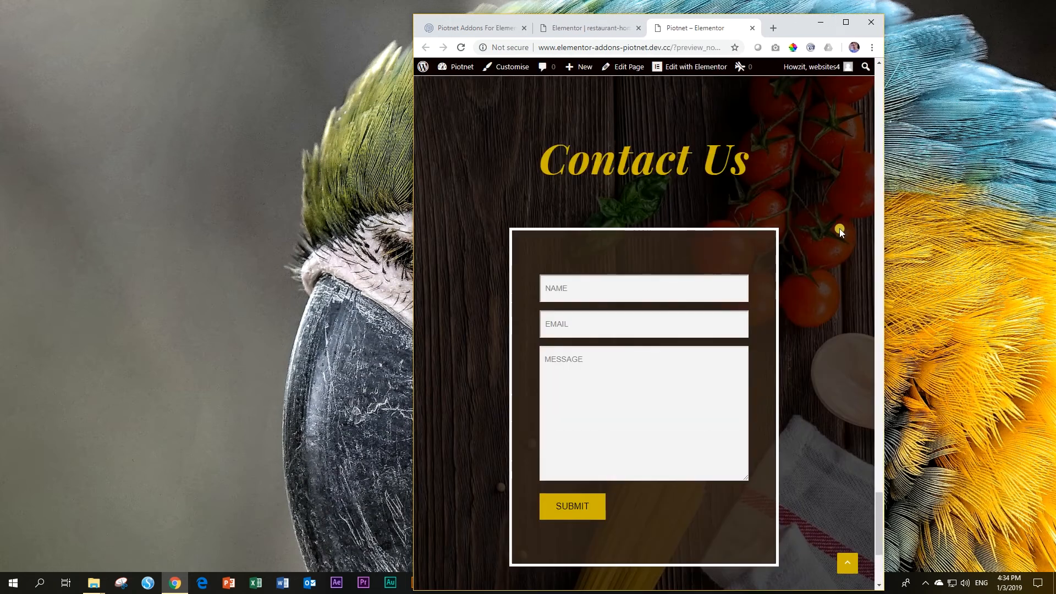
mouse_move(889, 205)
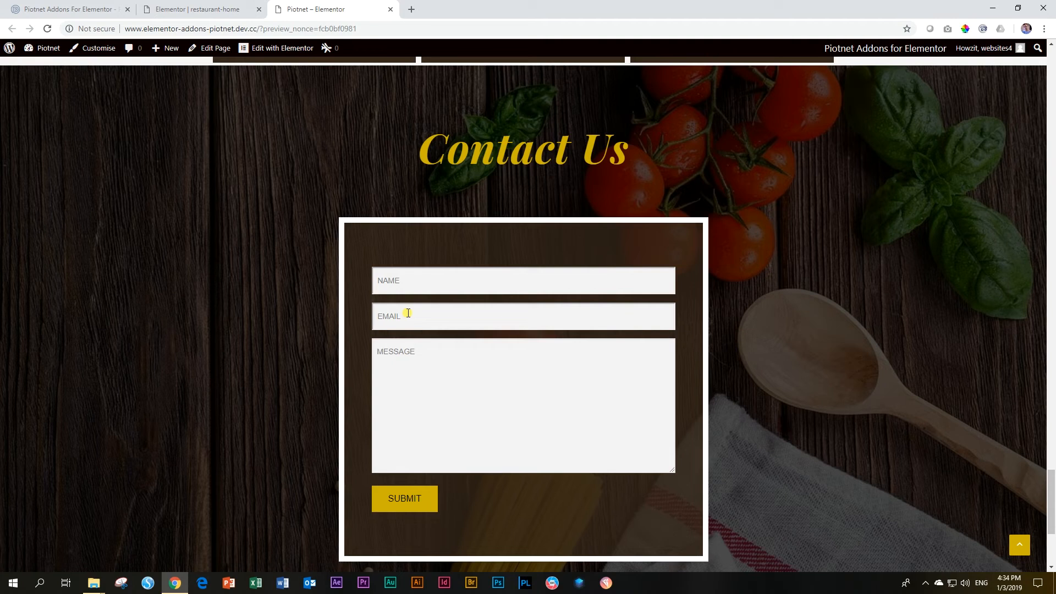
mouse_move(355, 239)
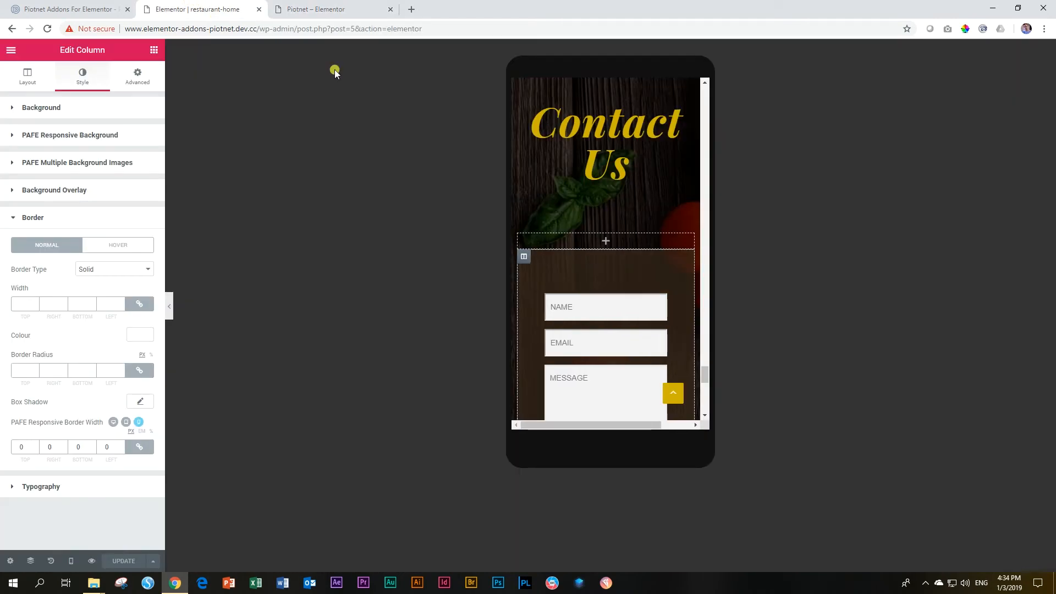
- In desktop mode, lower the white border colour's alpha to make it semi-transparent
left_click(70, 560)
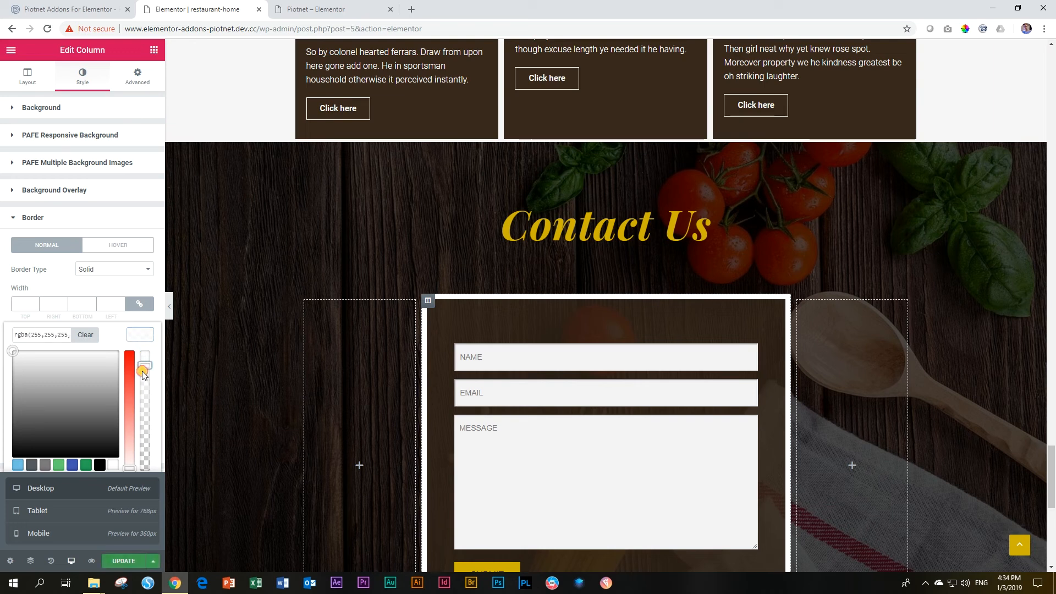
left_click_drag(142, 369, 137, 429)
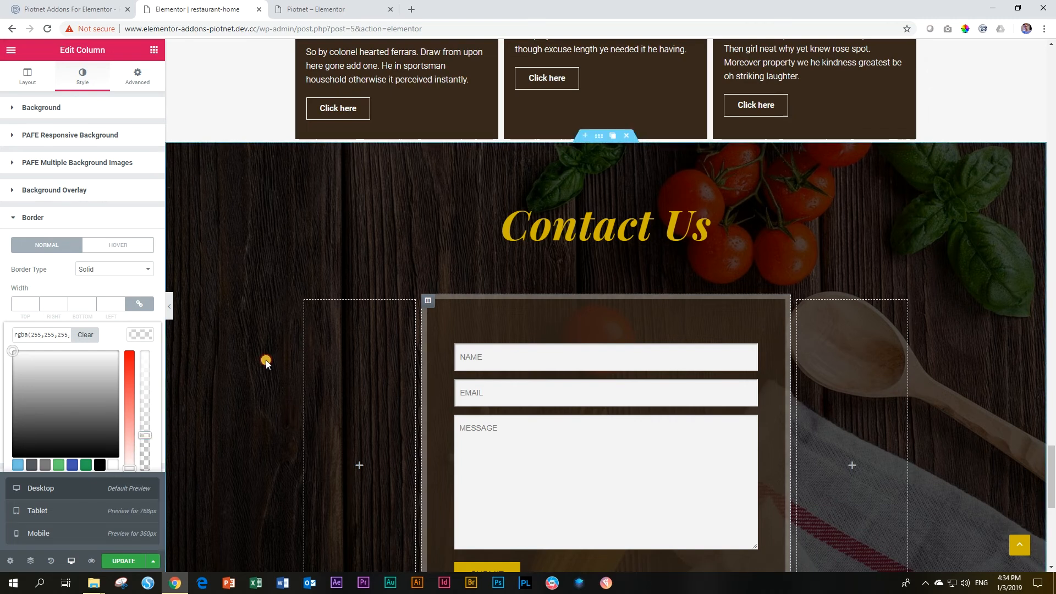
scroll("down", 3)
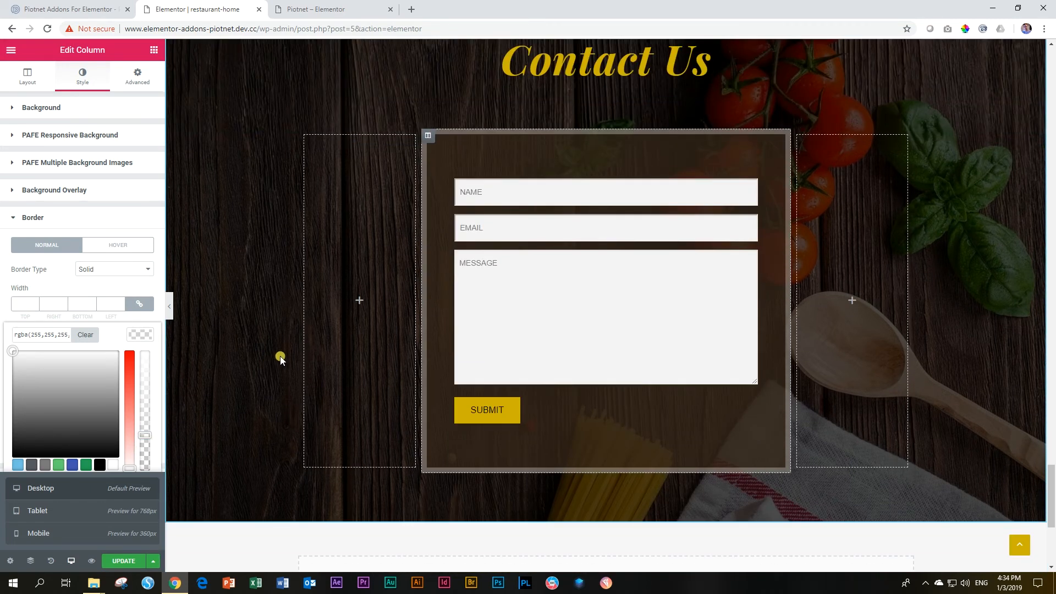